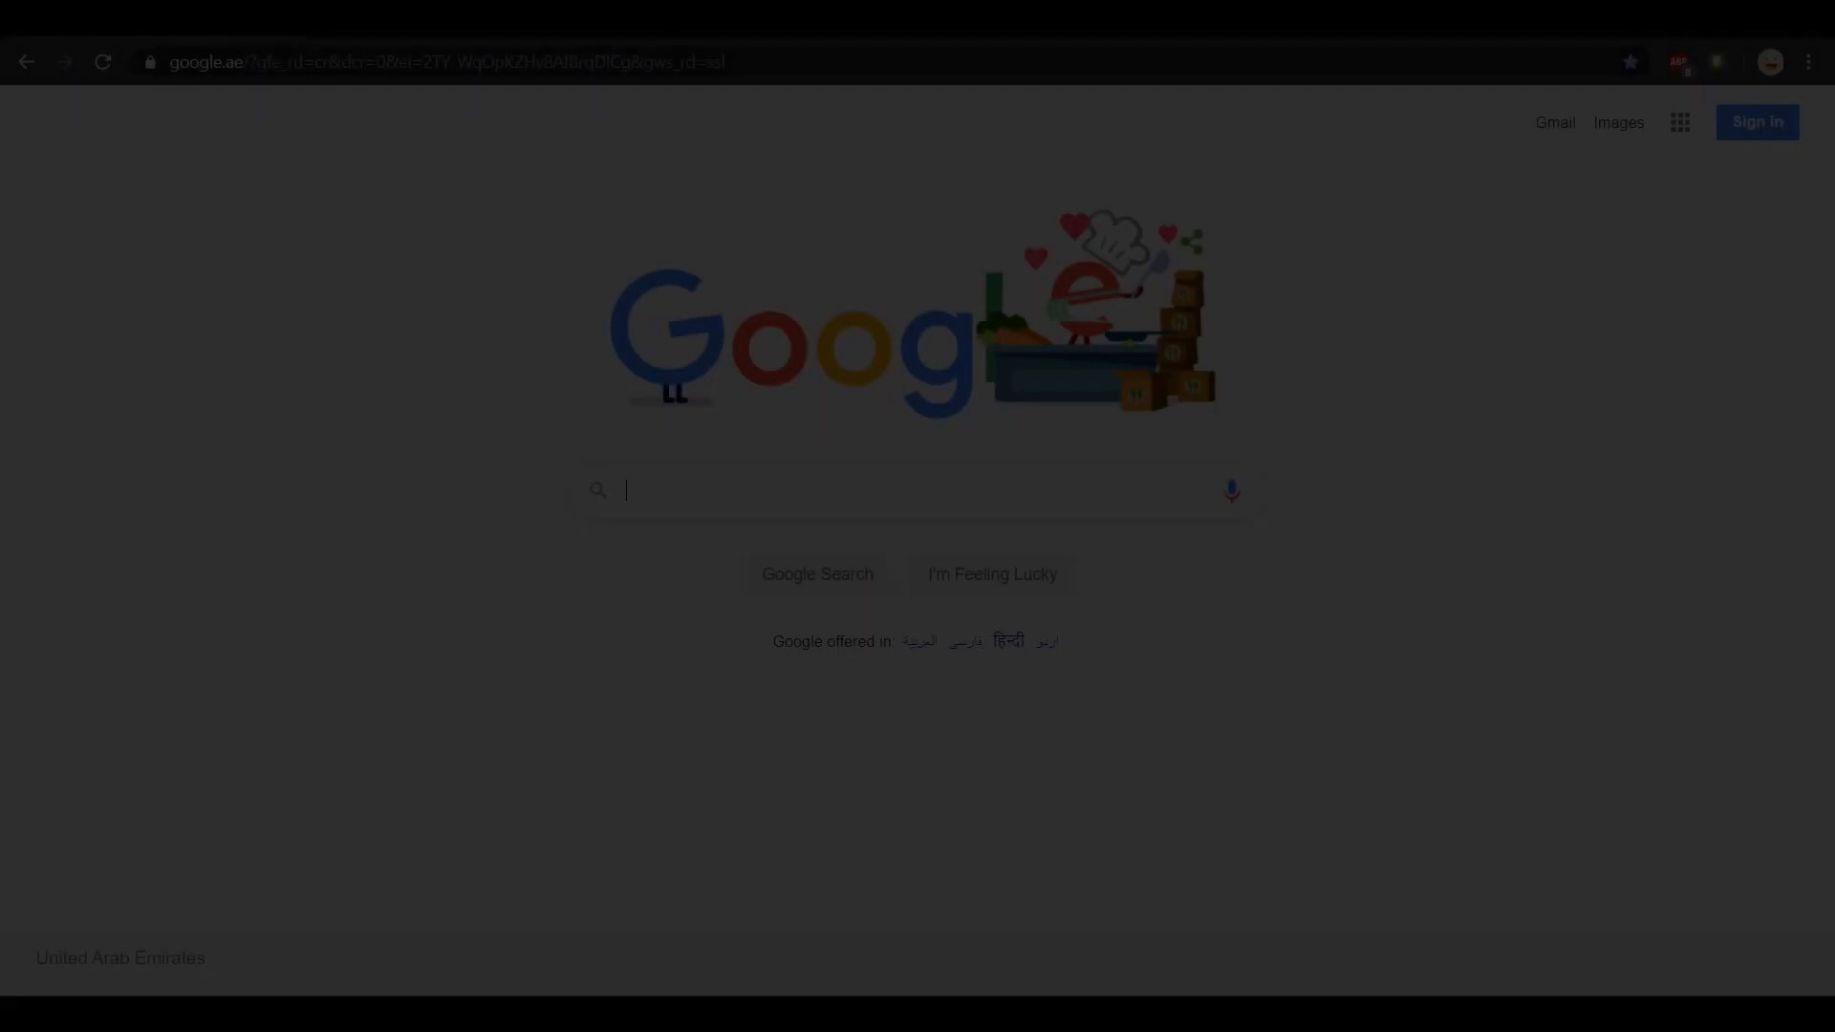
- Enable Show bookmarks bar from the three-dot menu's Bookmarks submenu
click(1806, 61)
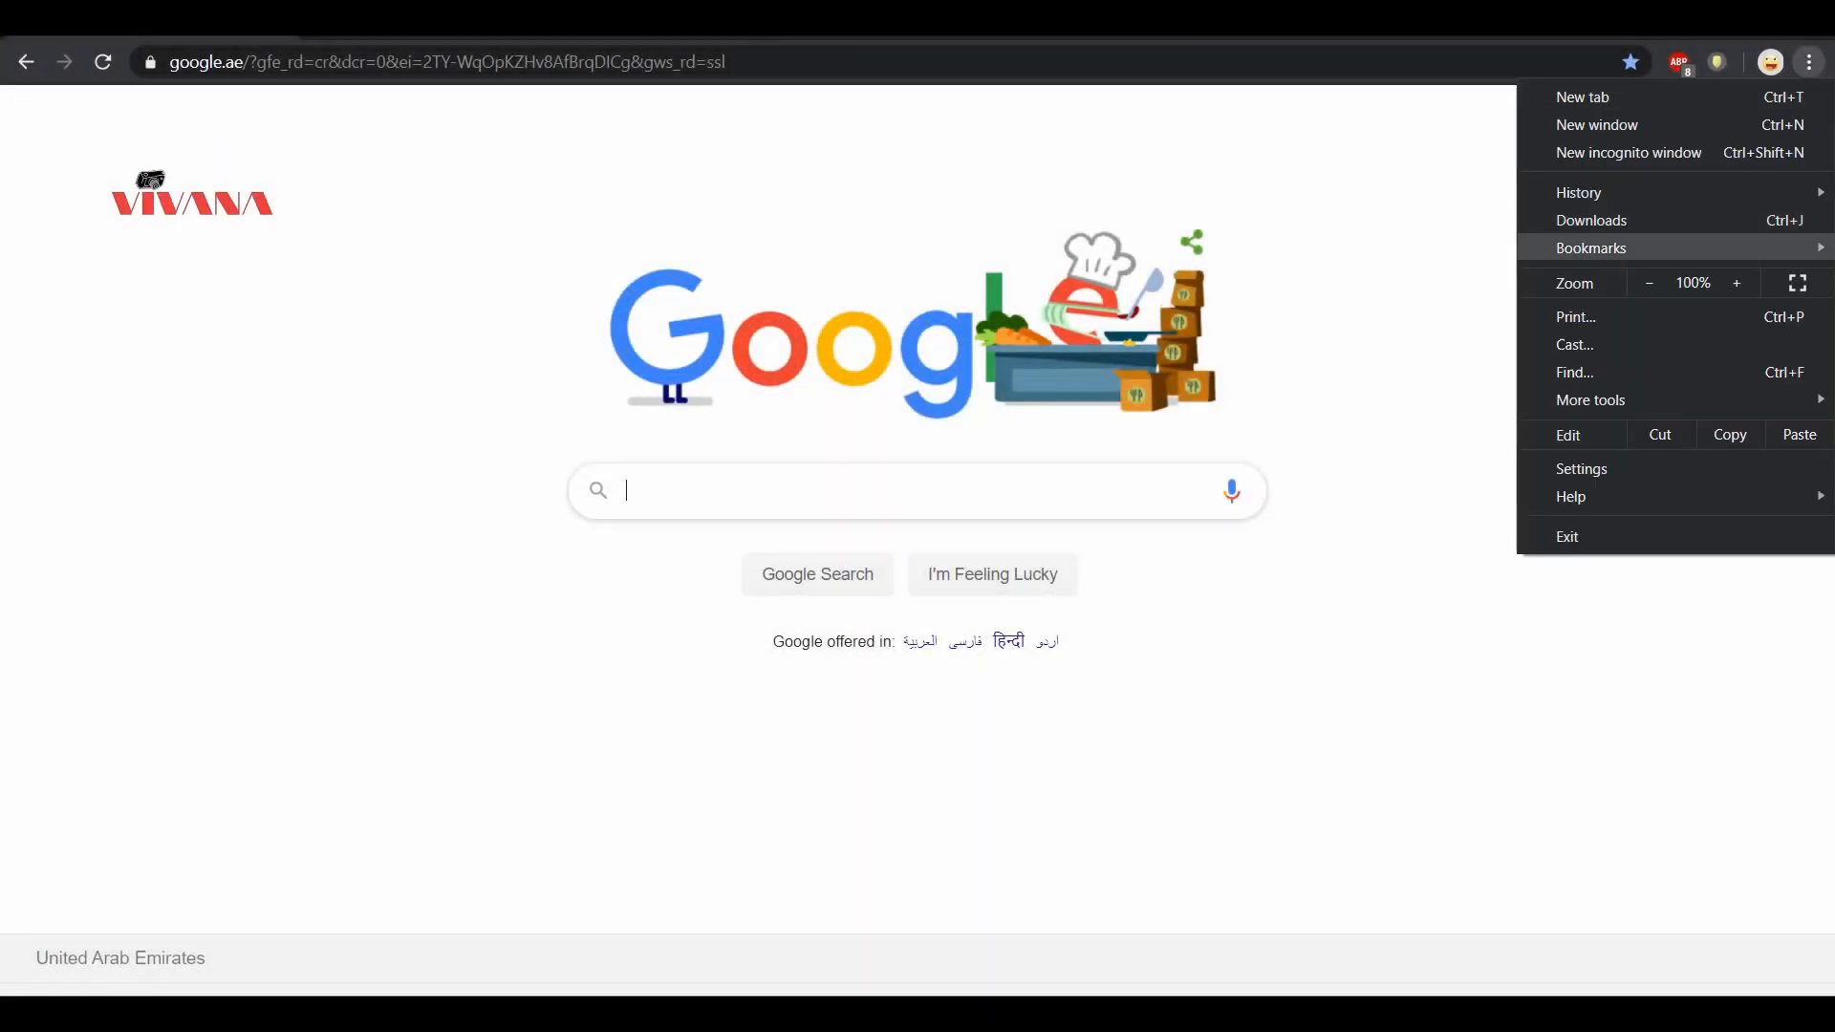
mouse_move(1592, 220)
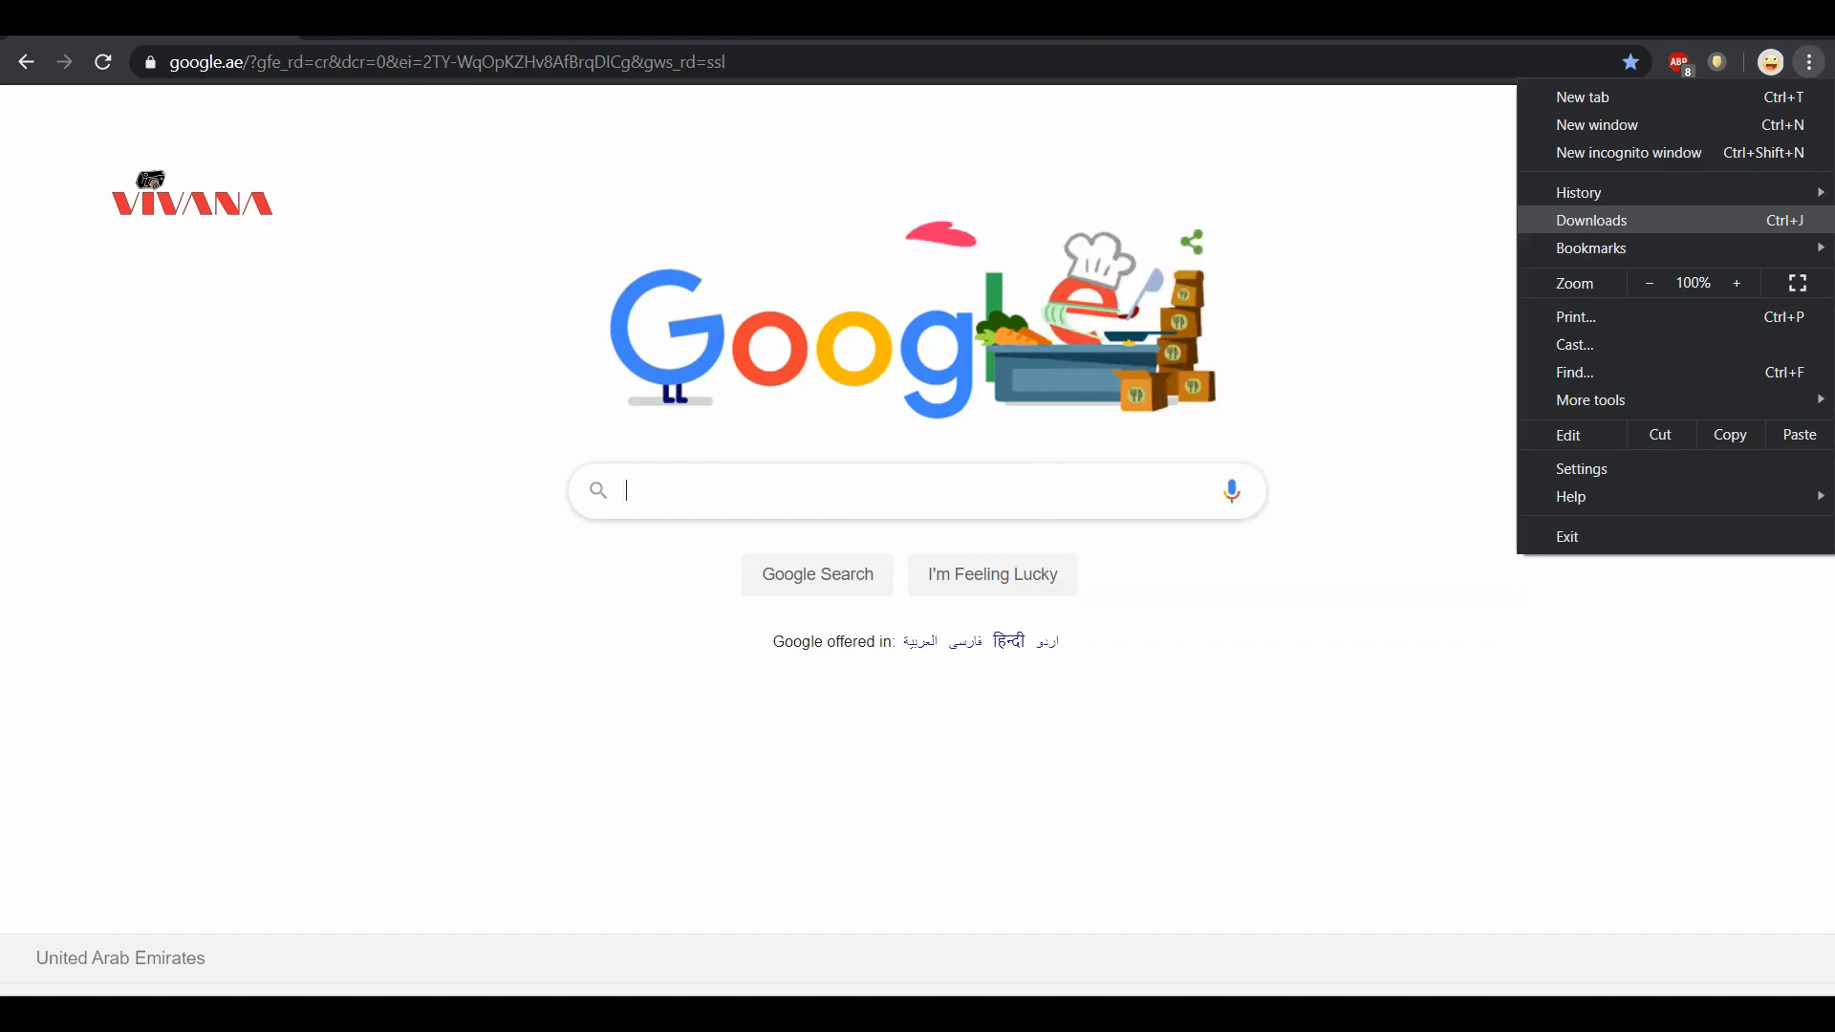
click(1590, 248)
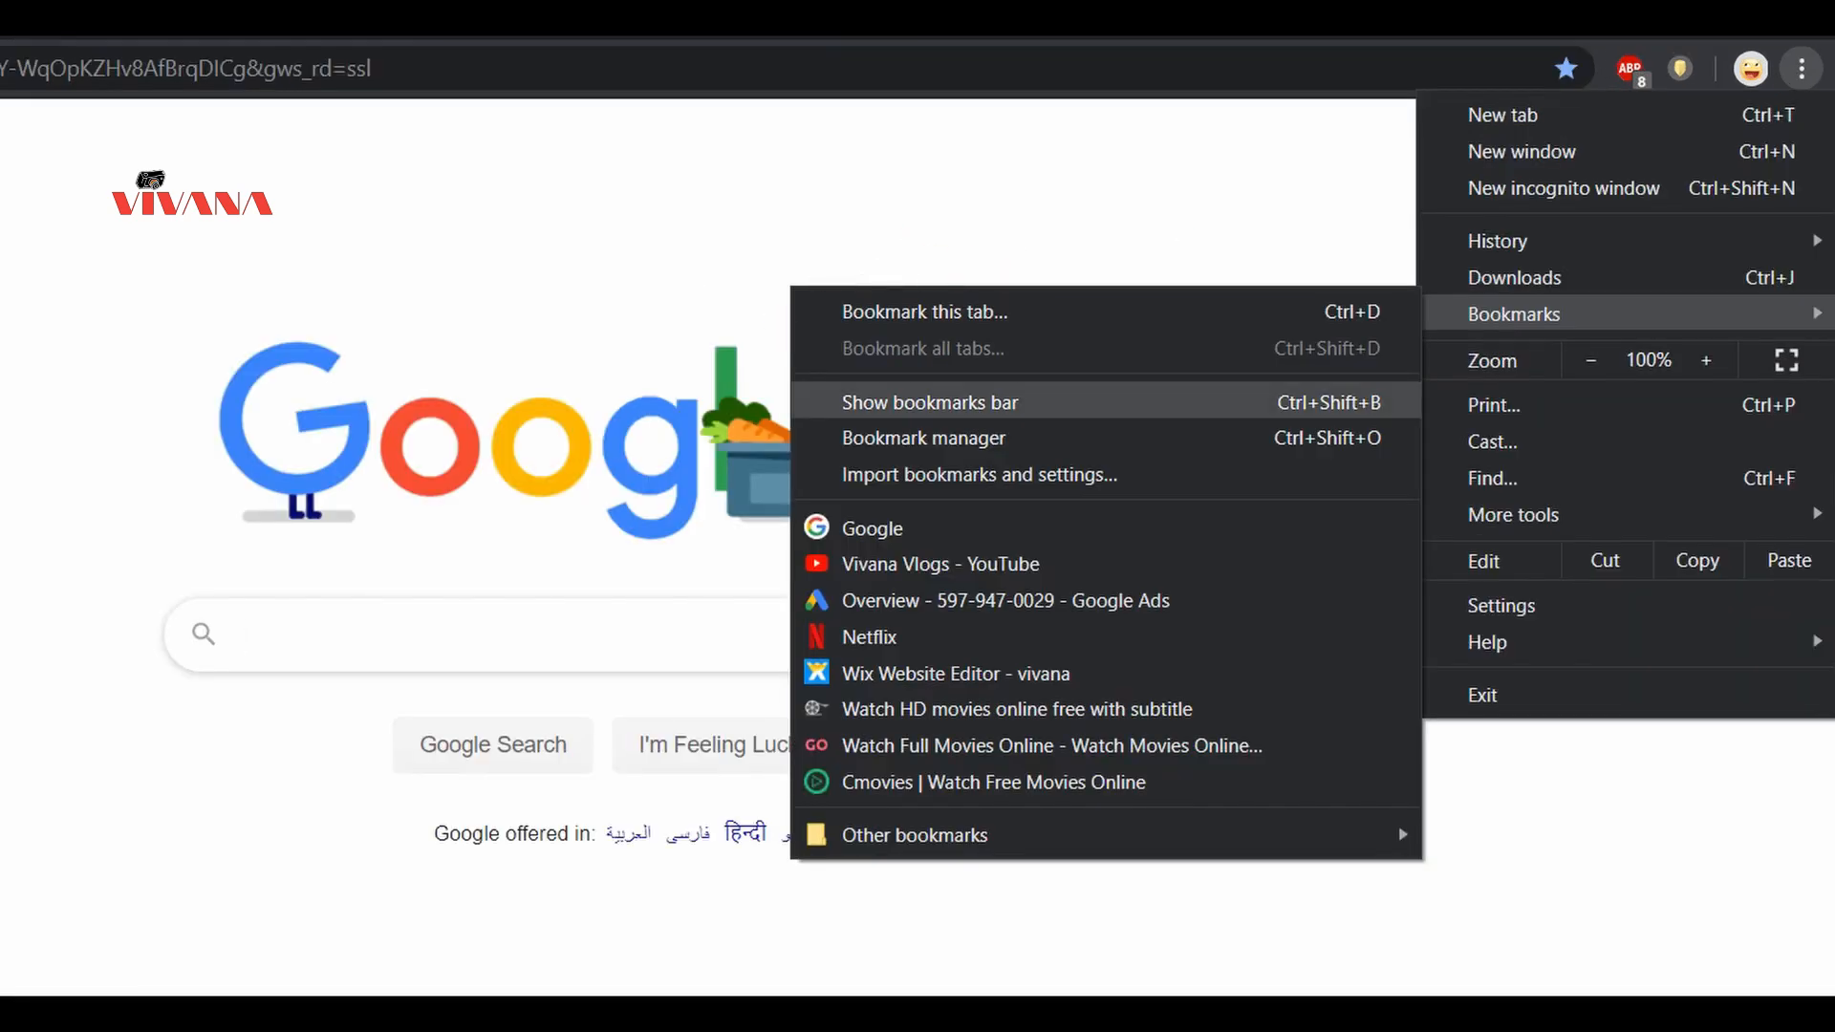
click(929, 401)
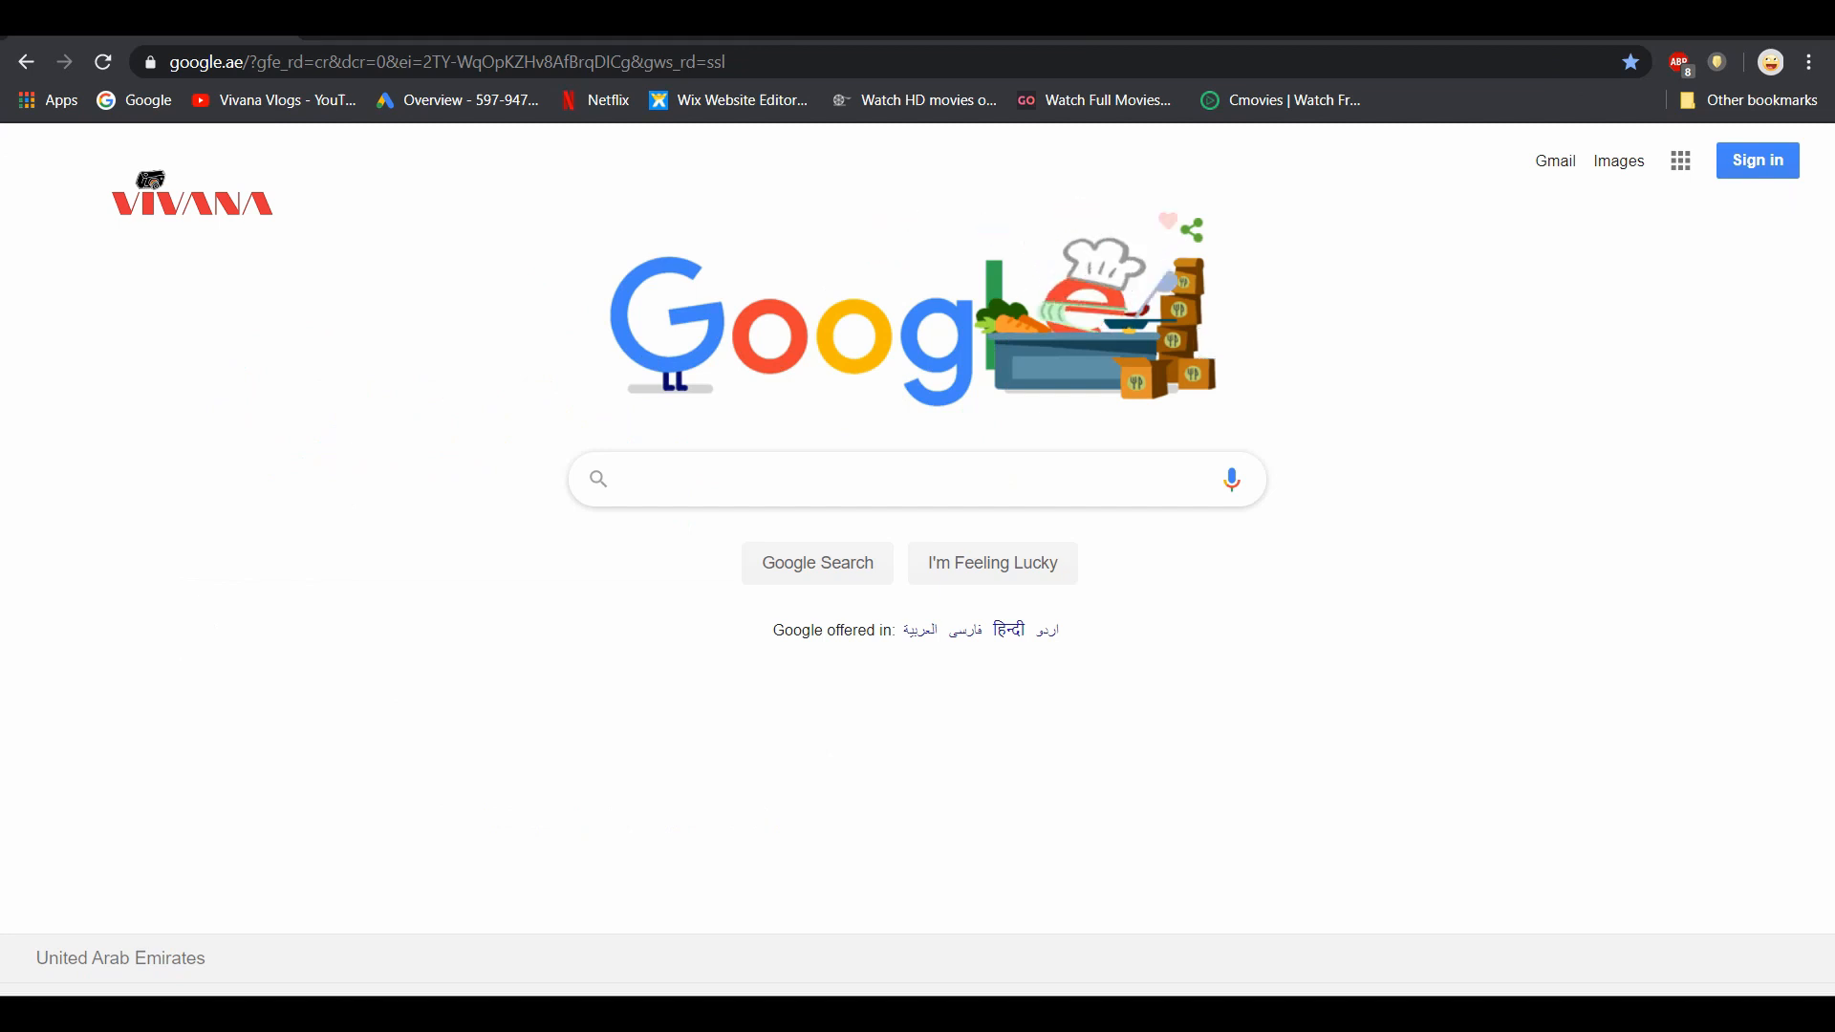
- Switch to the light-themed Chrome window on google.com with the bookmarks bar hidden
click(915, 478)
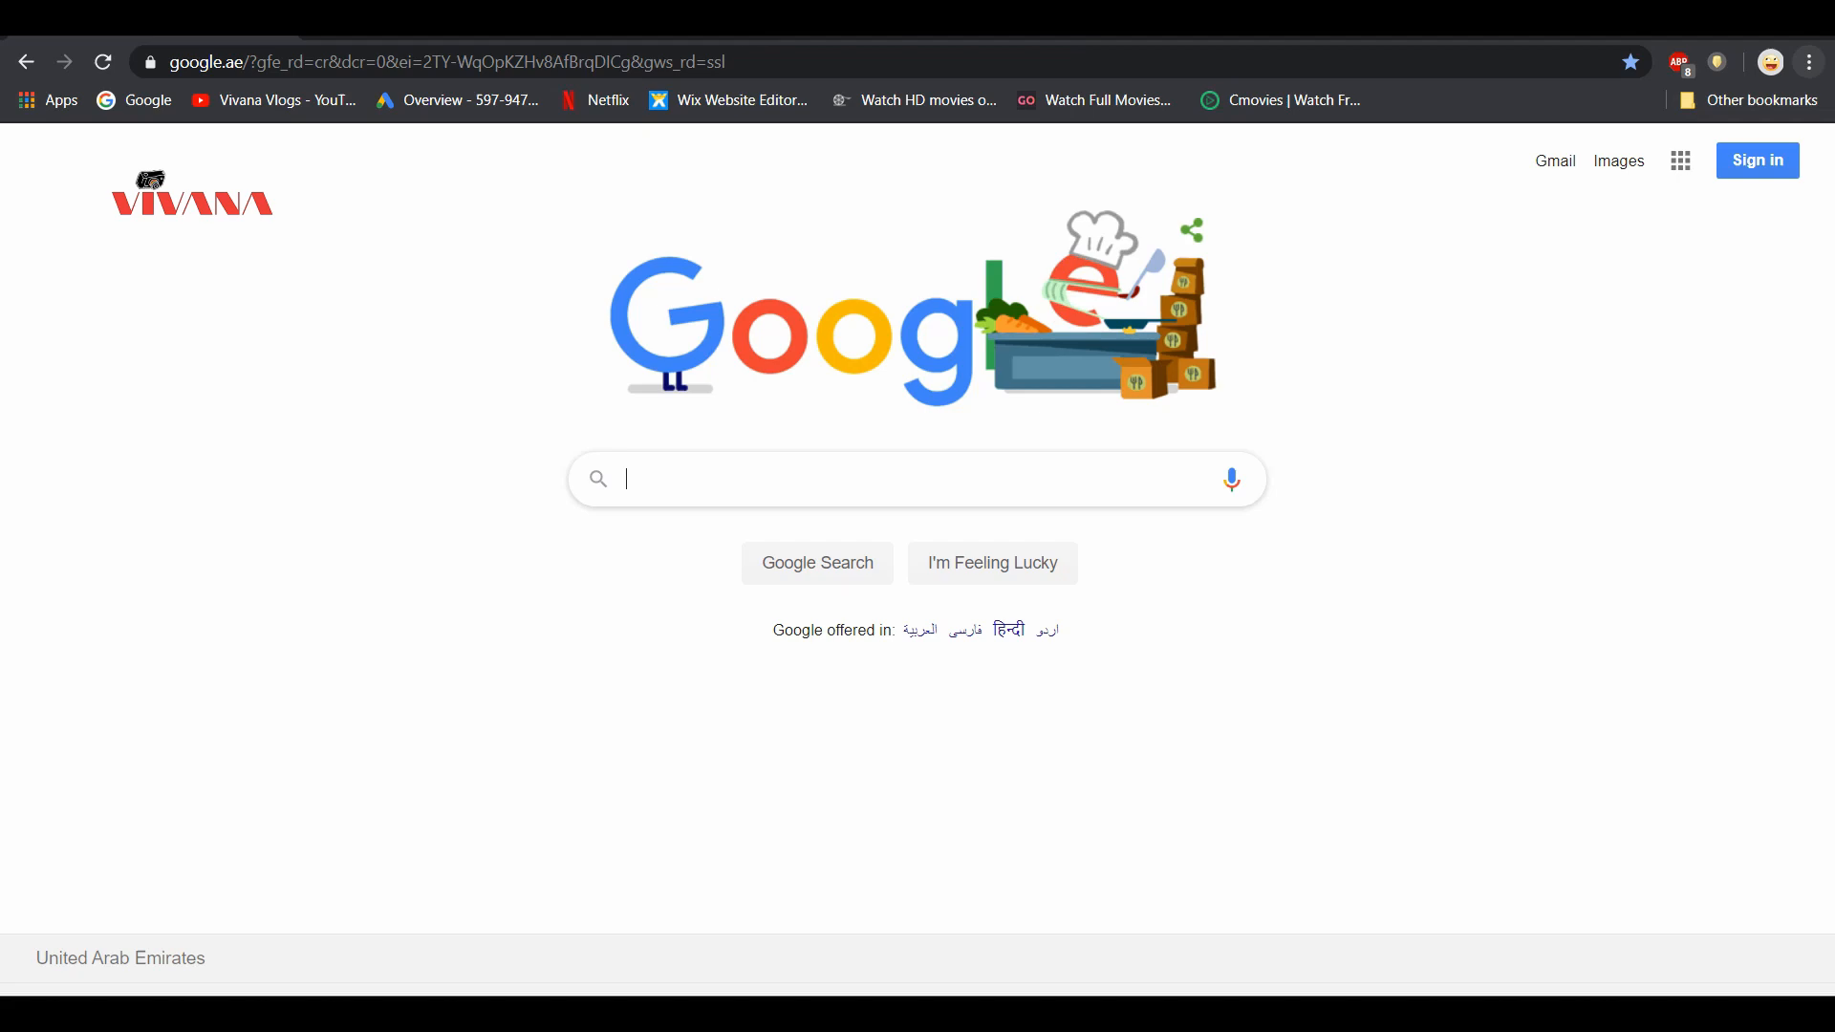
click(1808, 63)
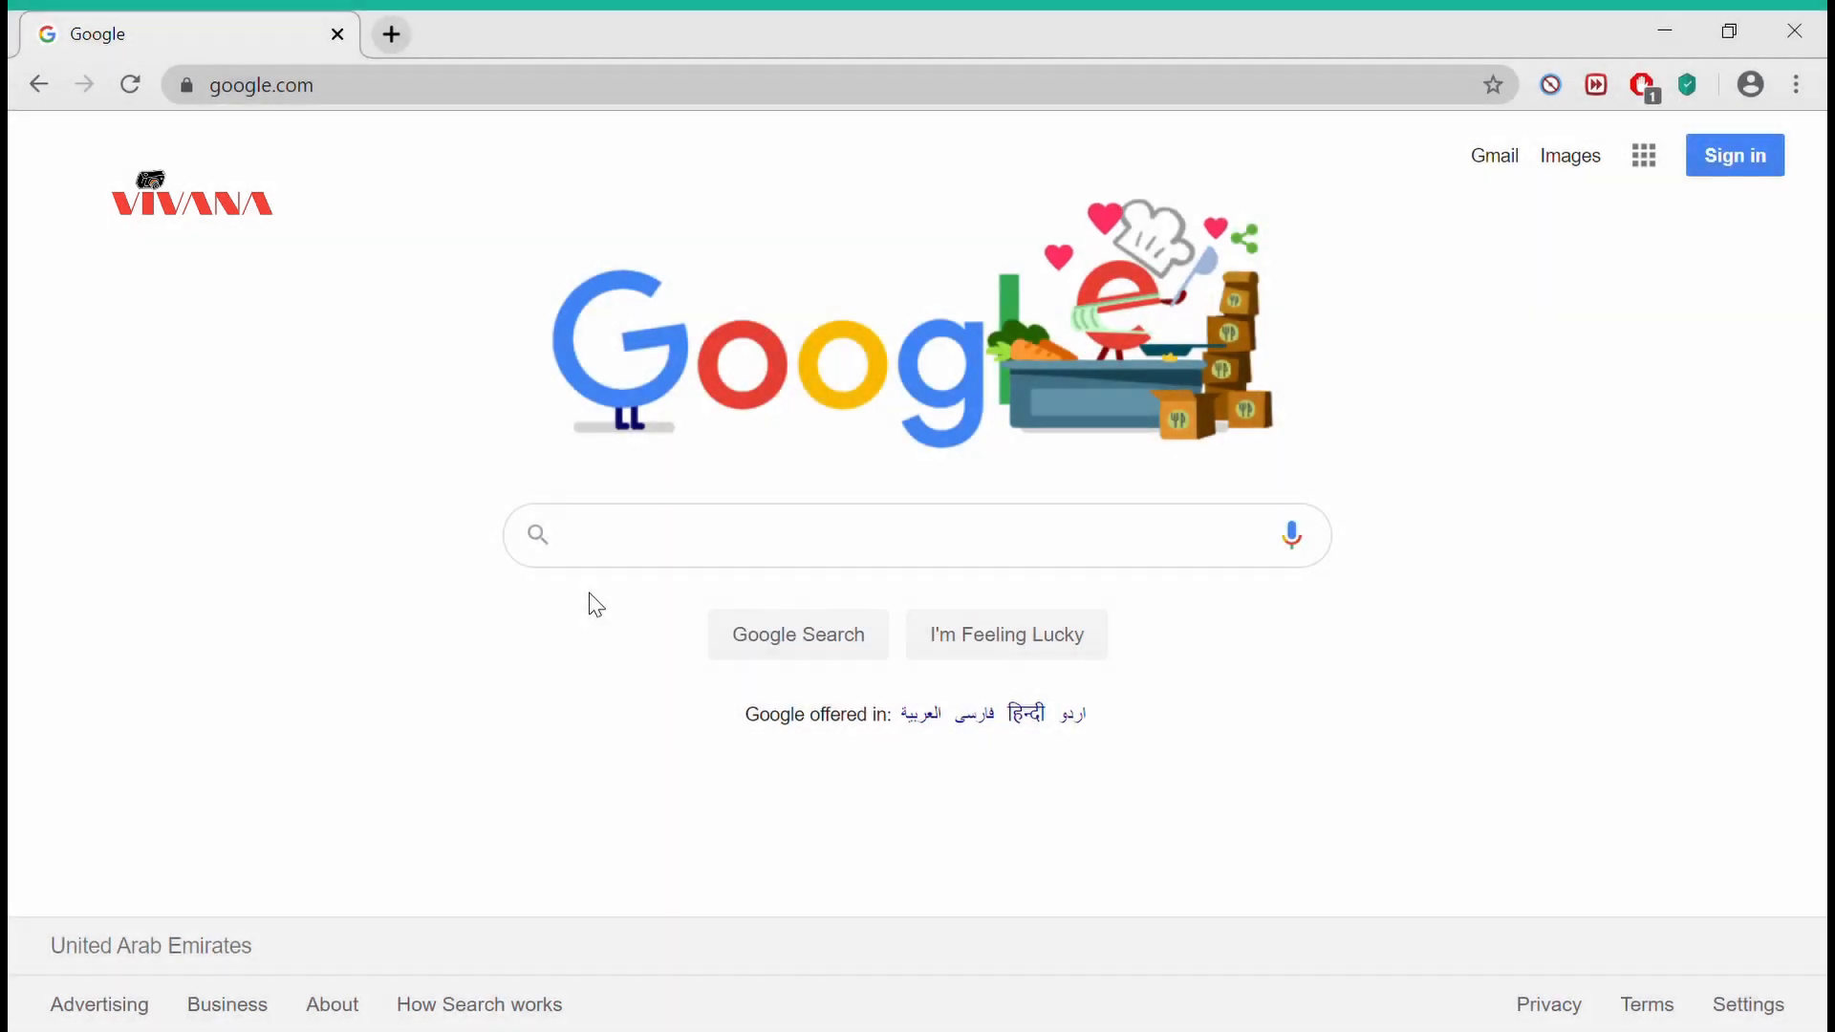
mouse_move(868, 513)
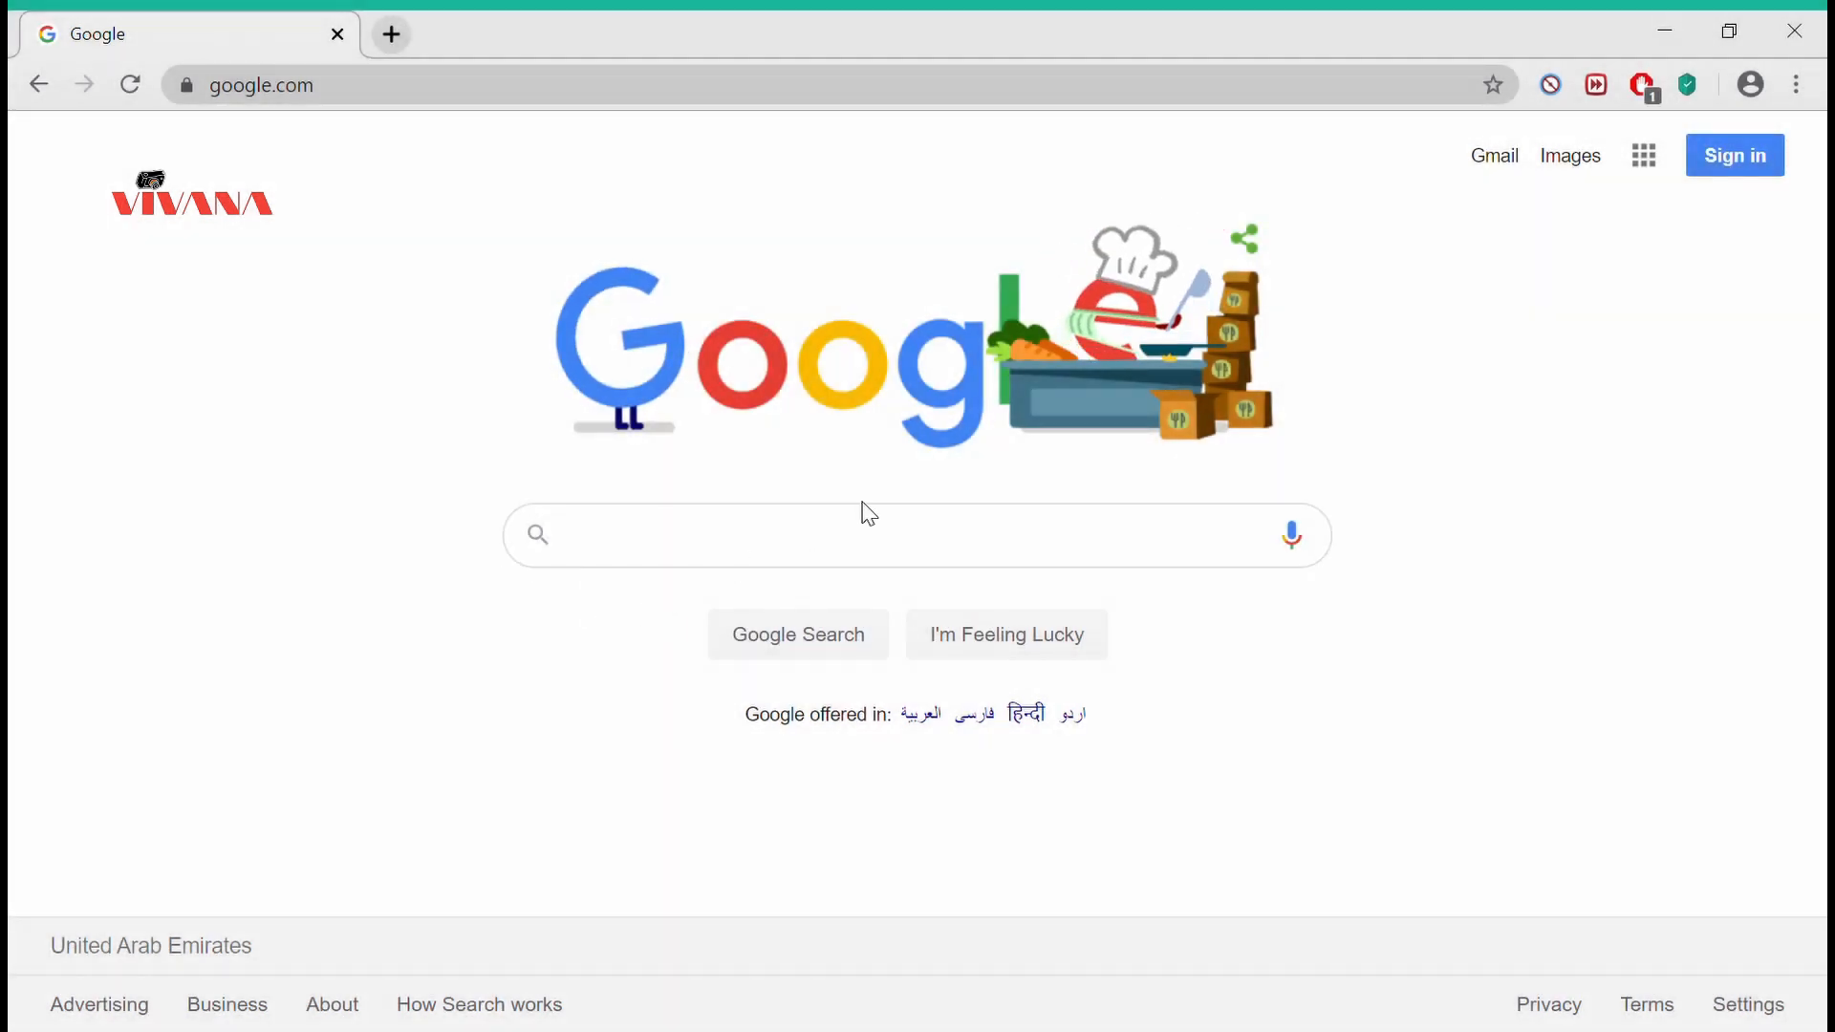
- Toggle the bookmarks bar on and off repeatedly with Ctrl+Shift+B, ending with it shown
key(ctrl+shift+b)
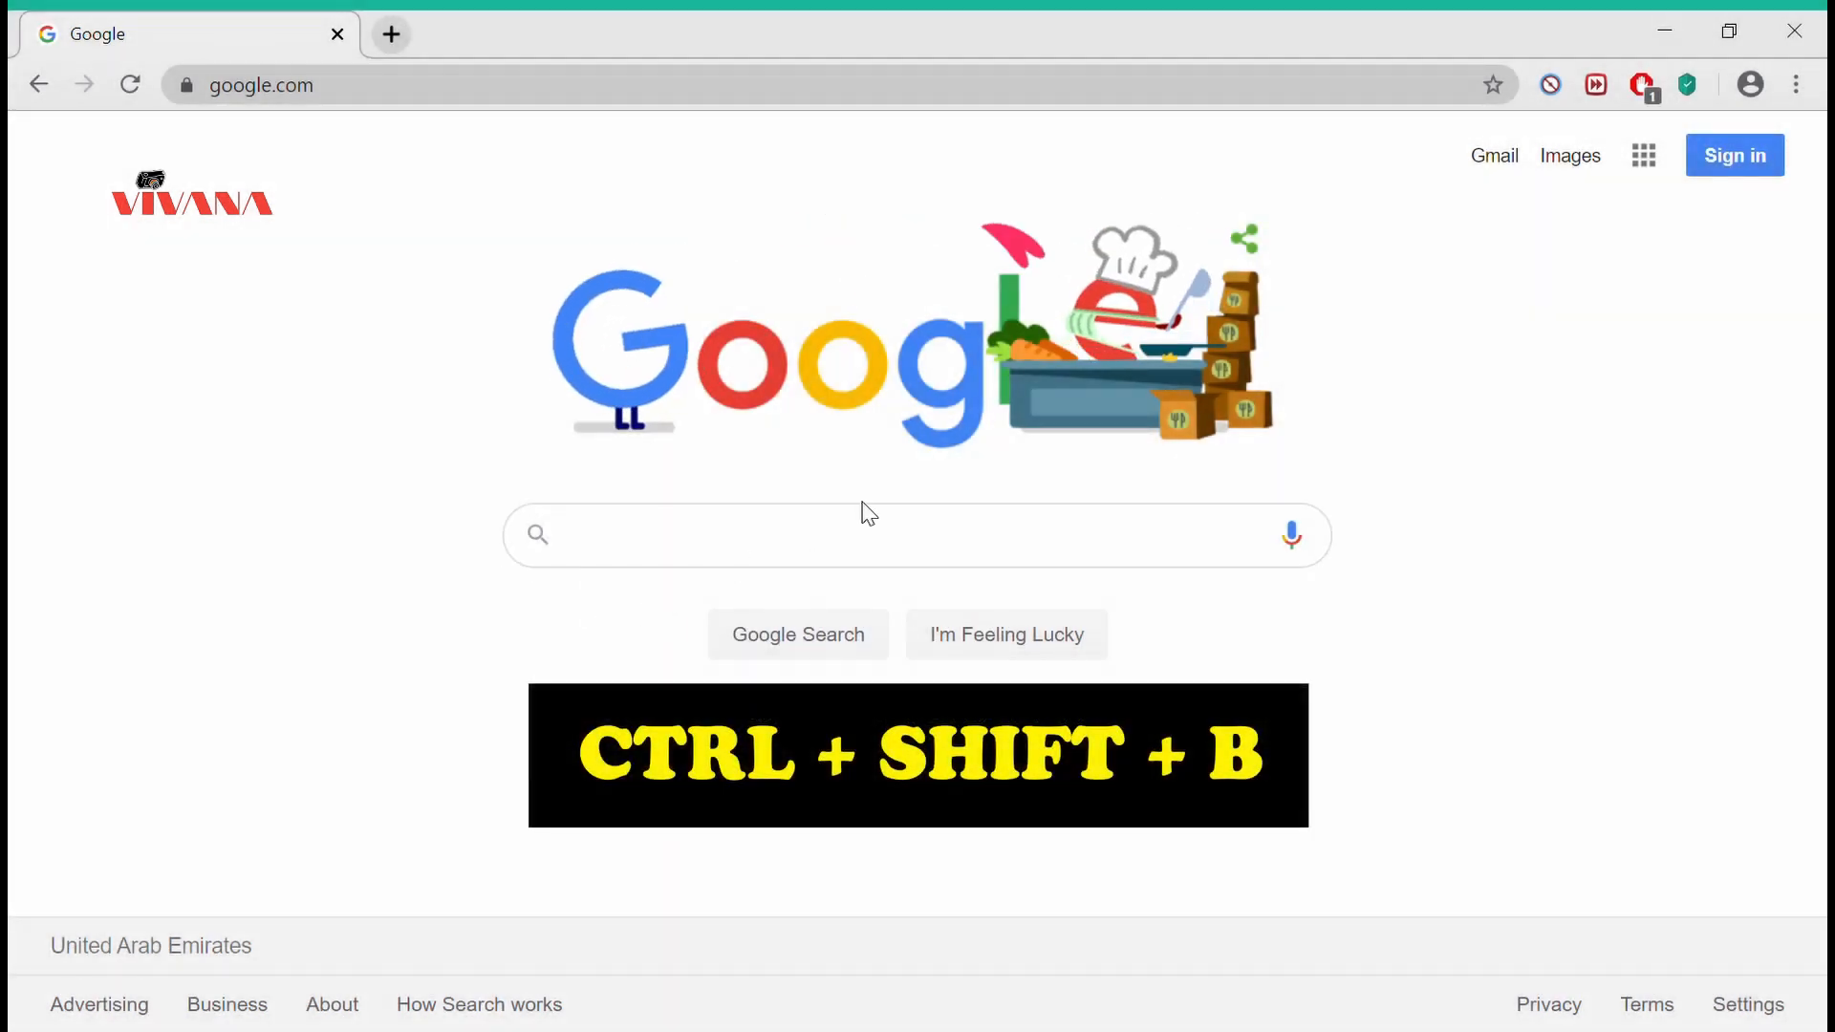
key(ctrl+shift+b)
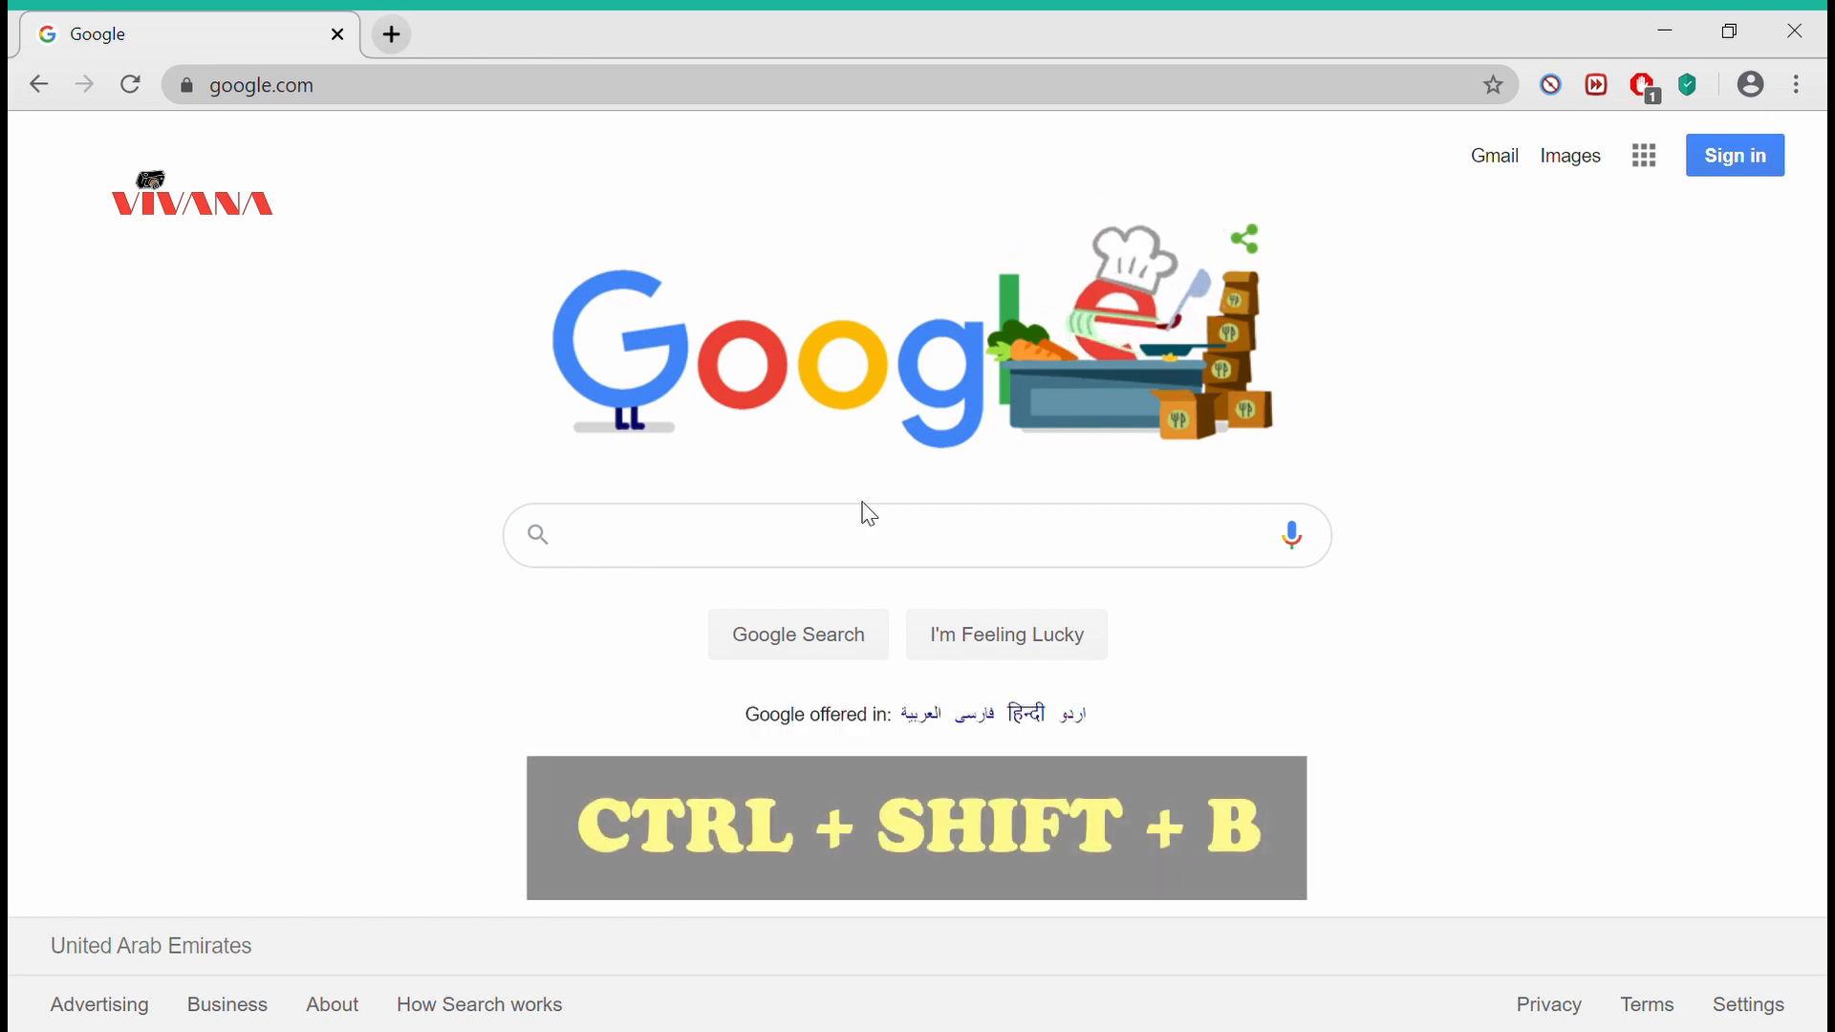
key(ctrl+shift+b)
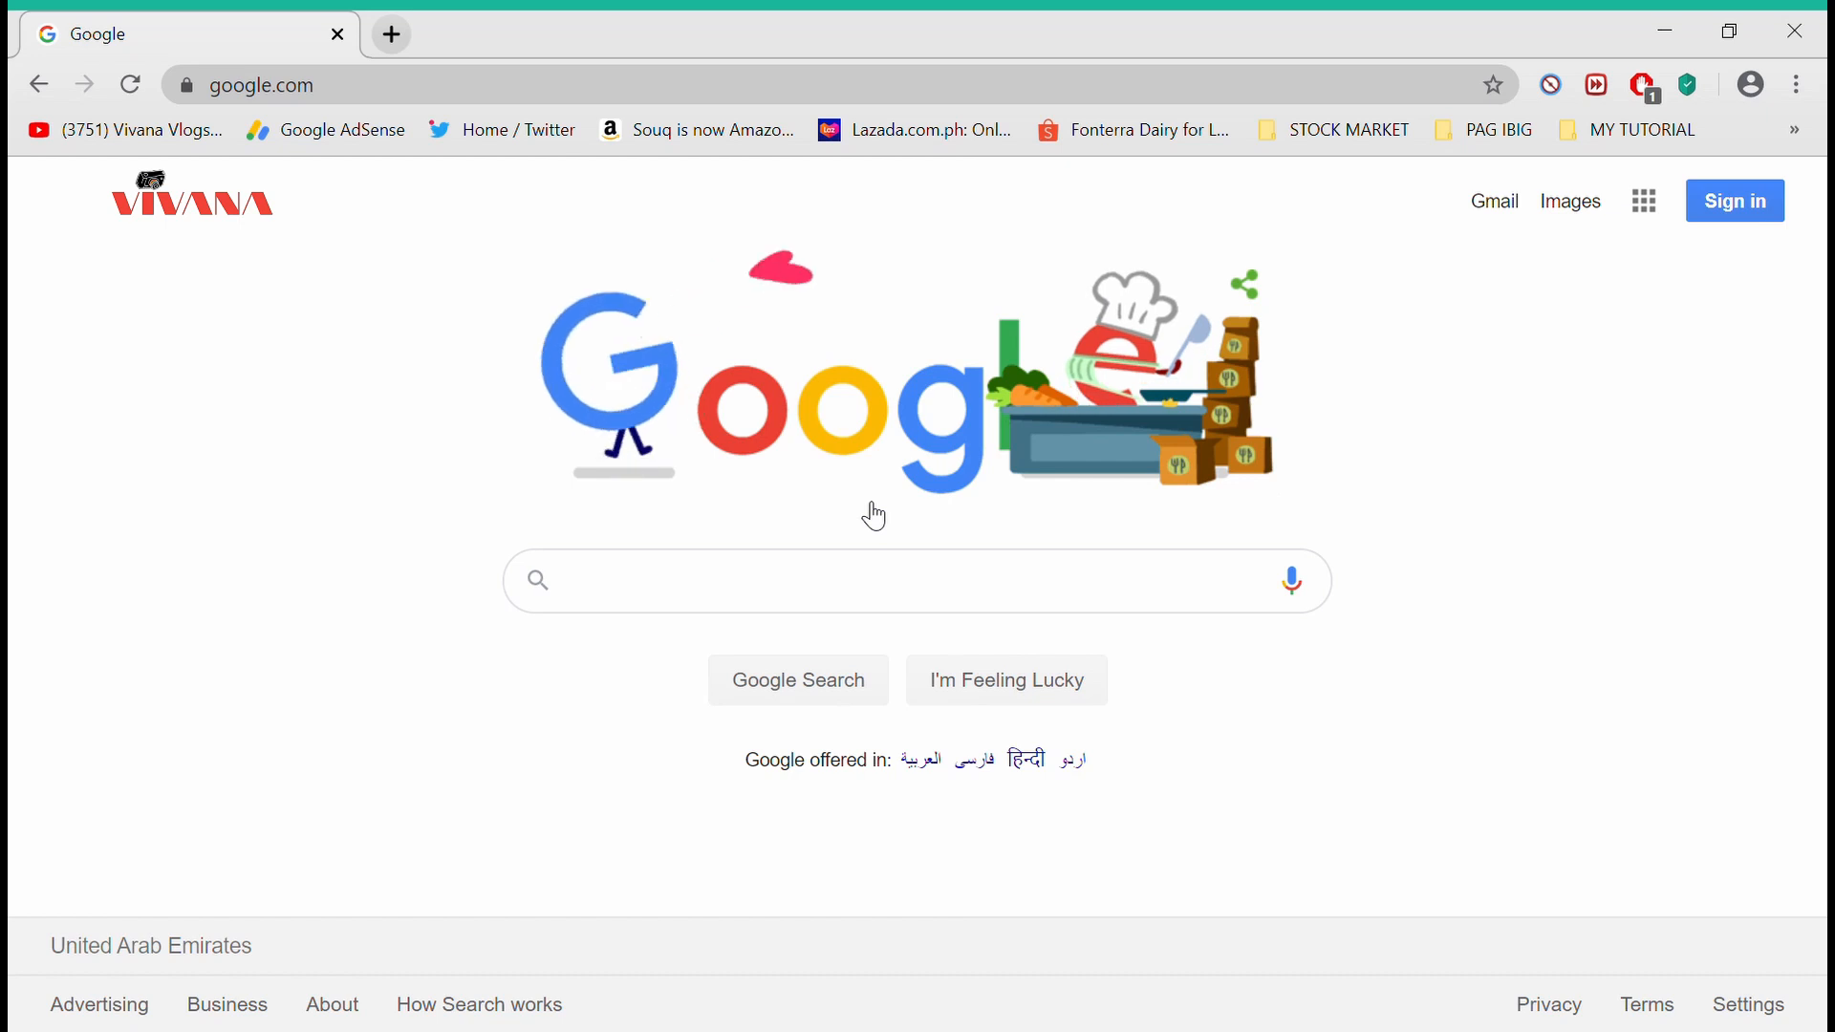
key(ctrl+shift+b)
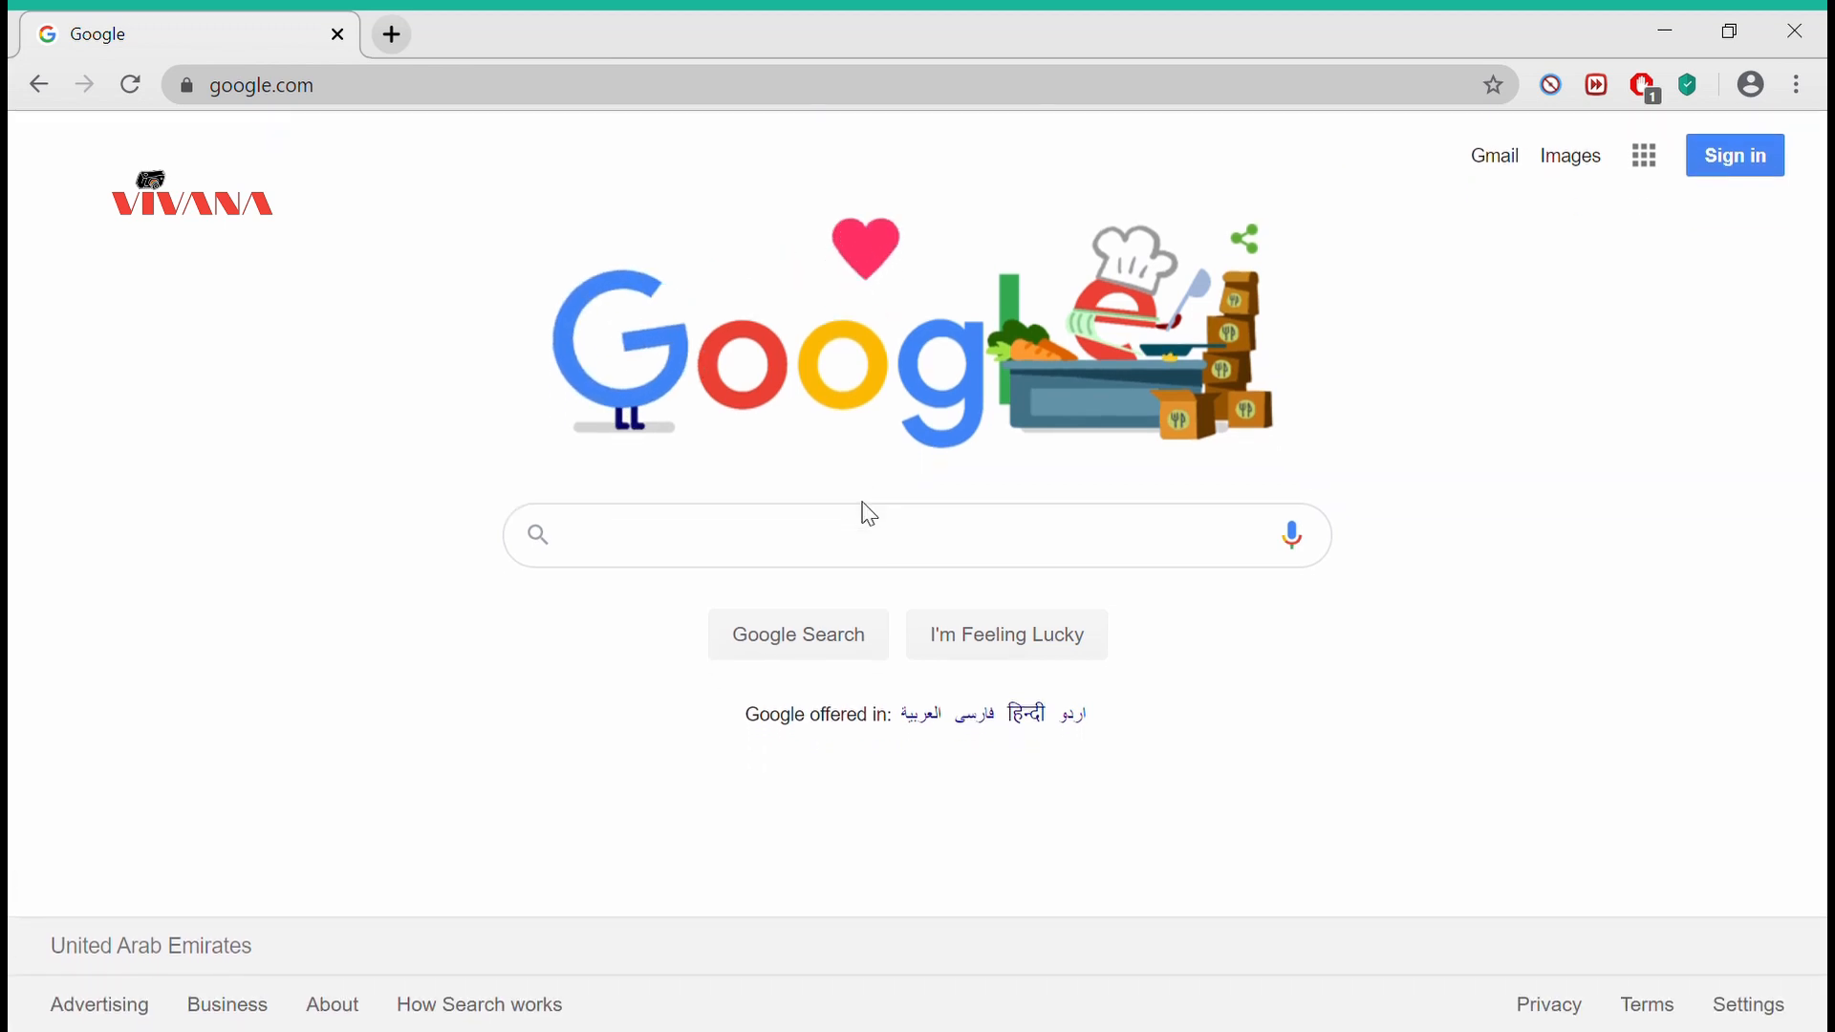
key(ctrl+shift+b)
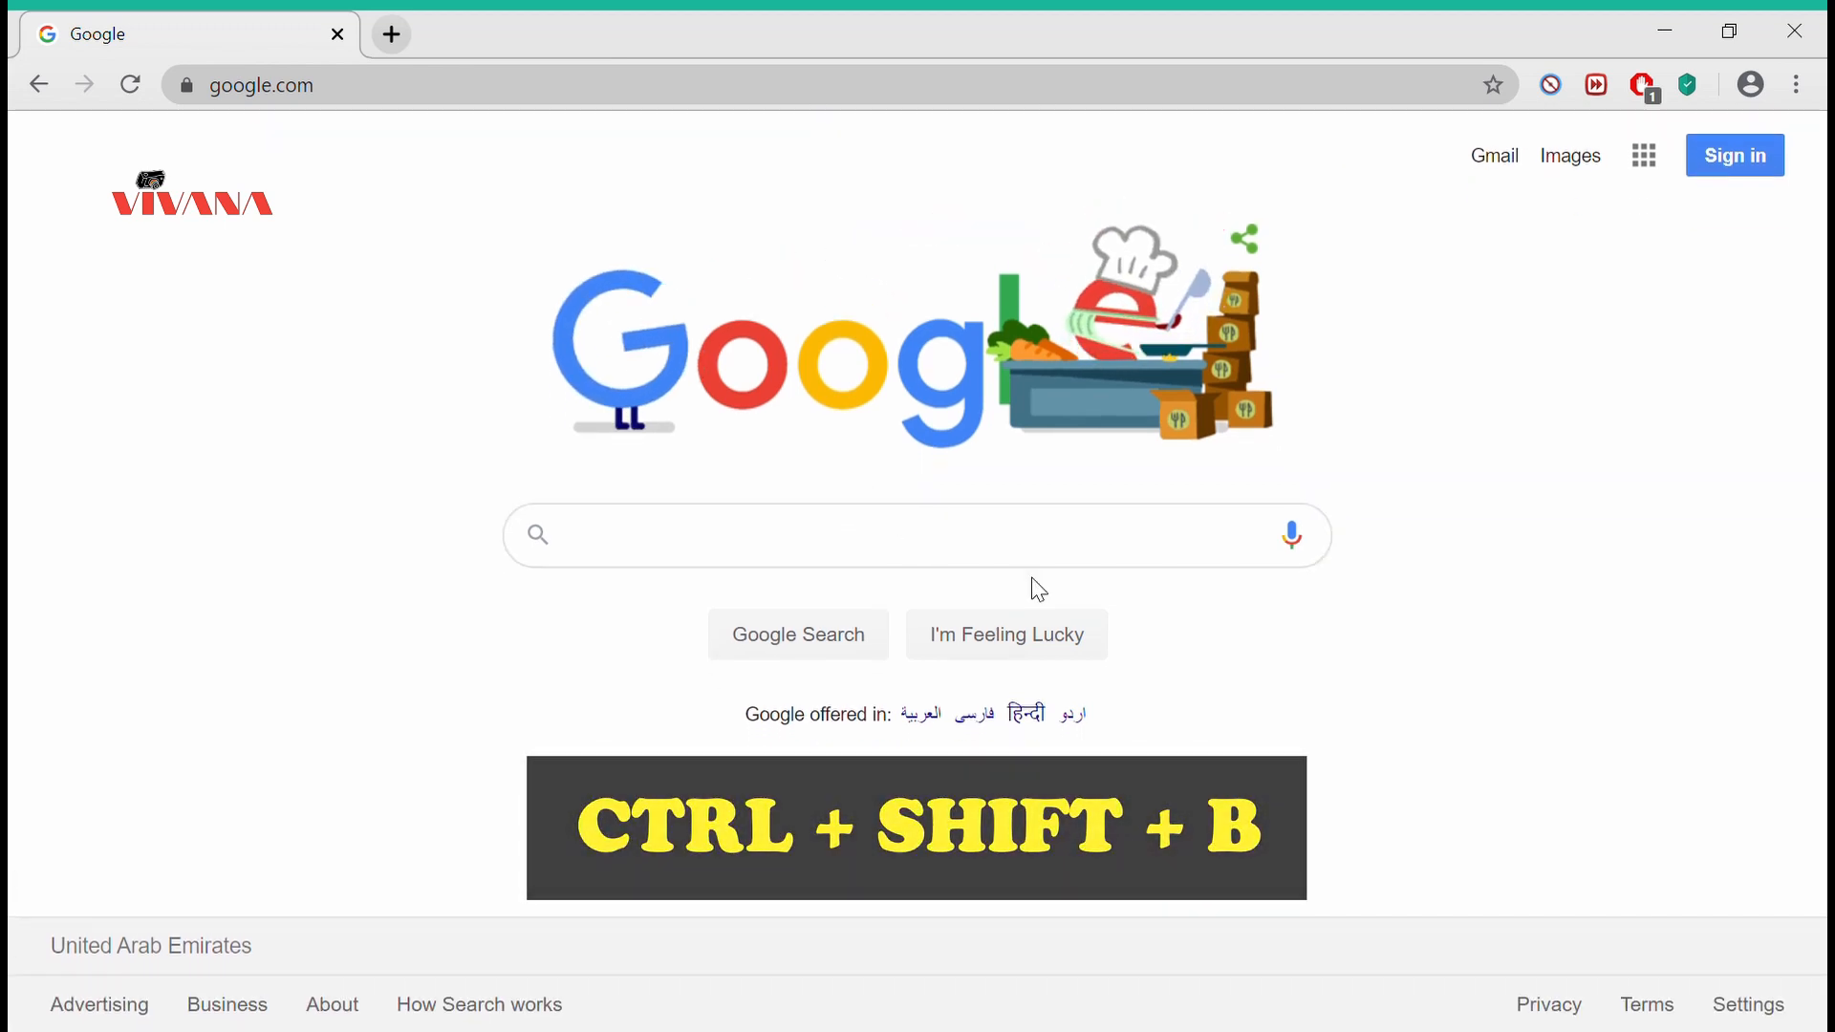
key(ctrl+shift+b)
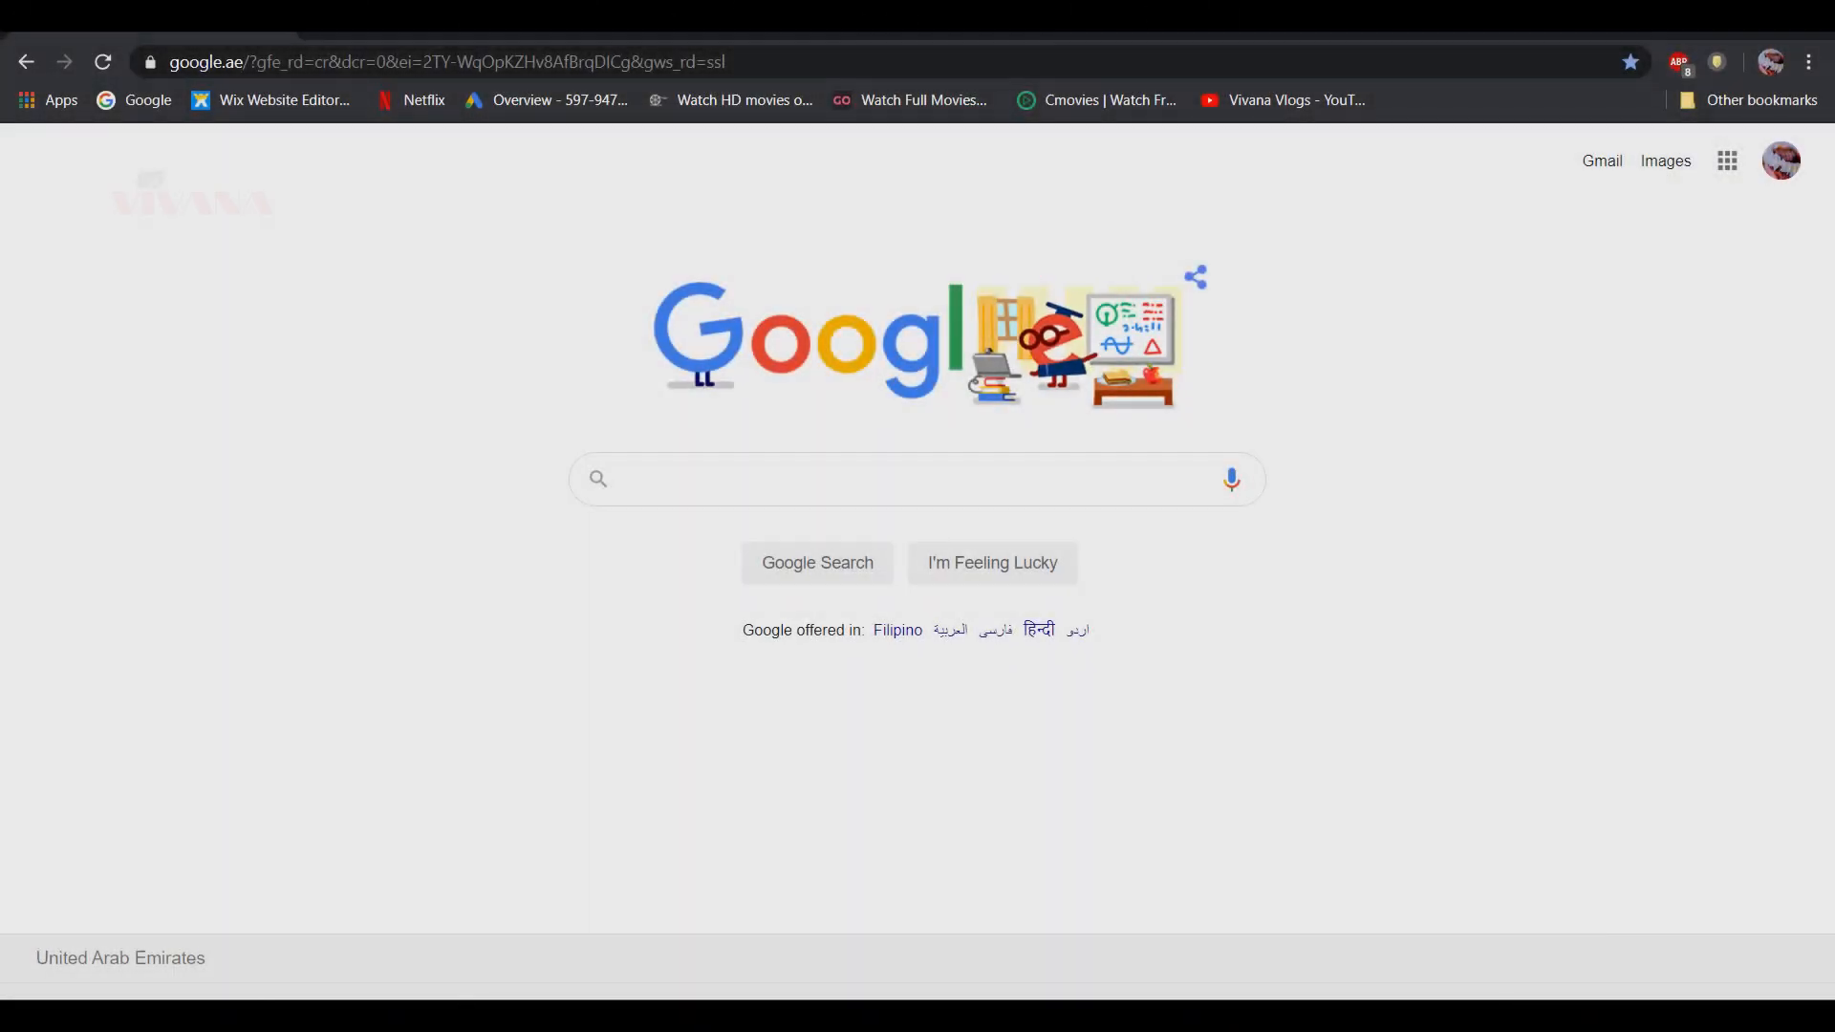